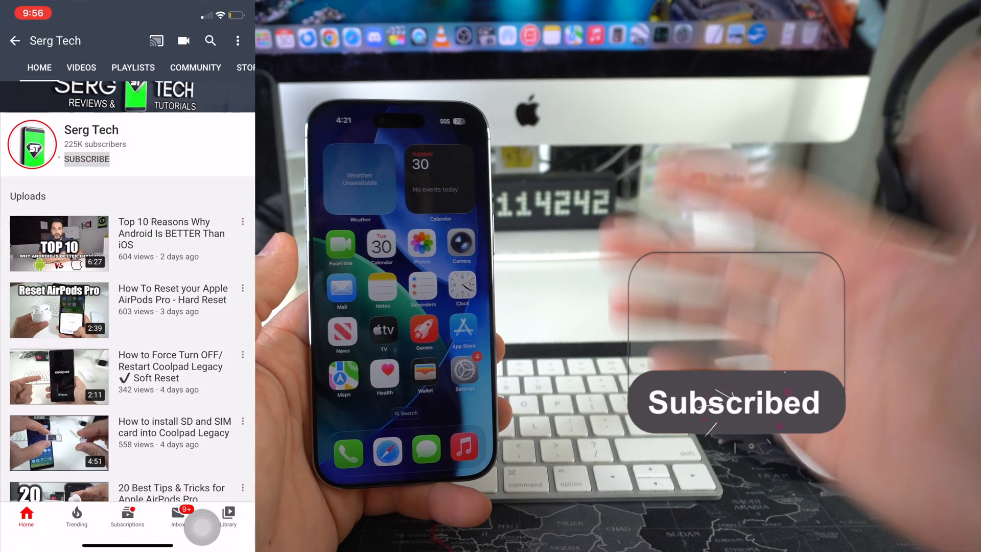
Step: Tap the iPhone home screen, then swipe left to reach the second page of apps
{"action": "left_click", "coordinate": [87, 159]}
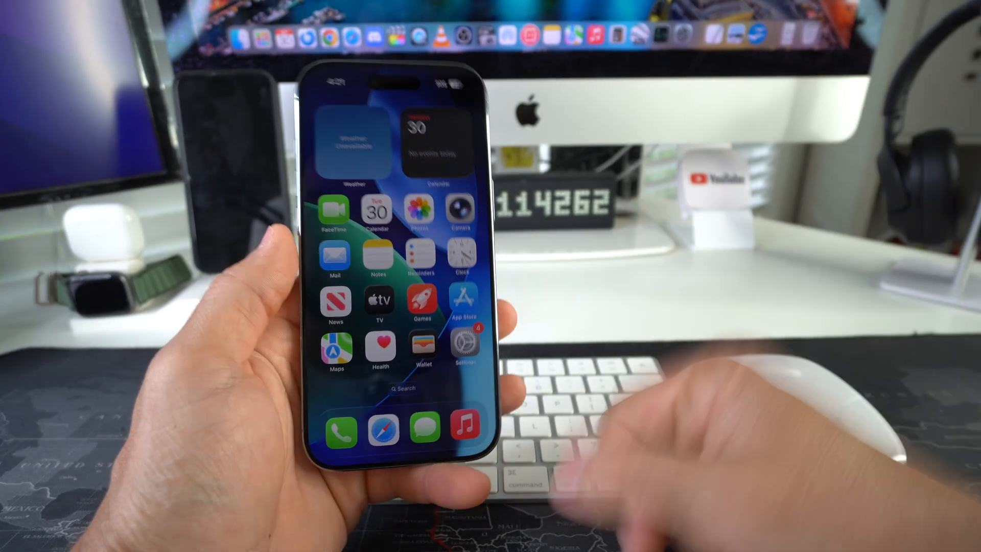
{"action": "scroll", "scroll_direction": "left", "scroll_amount": 3}
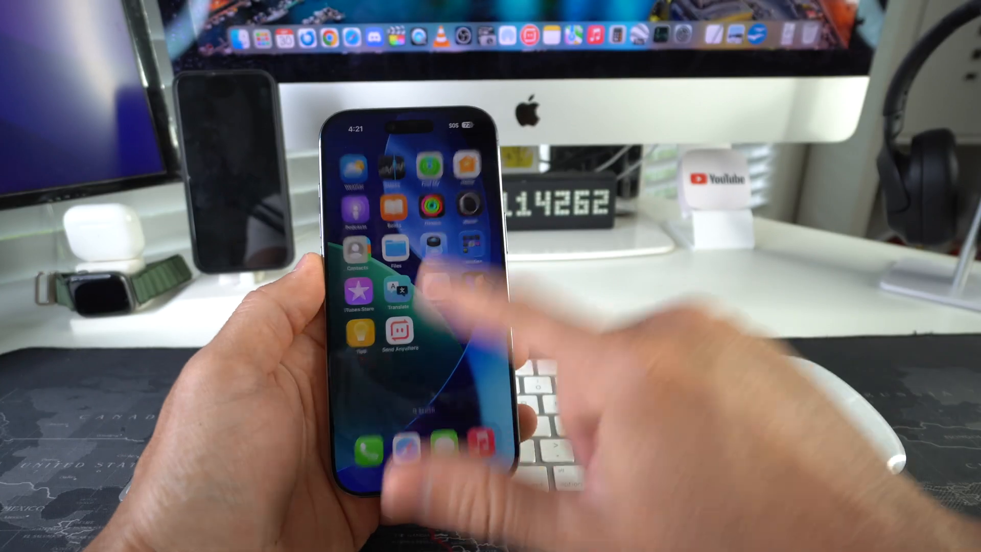